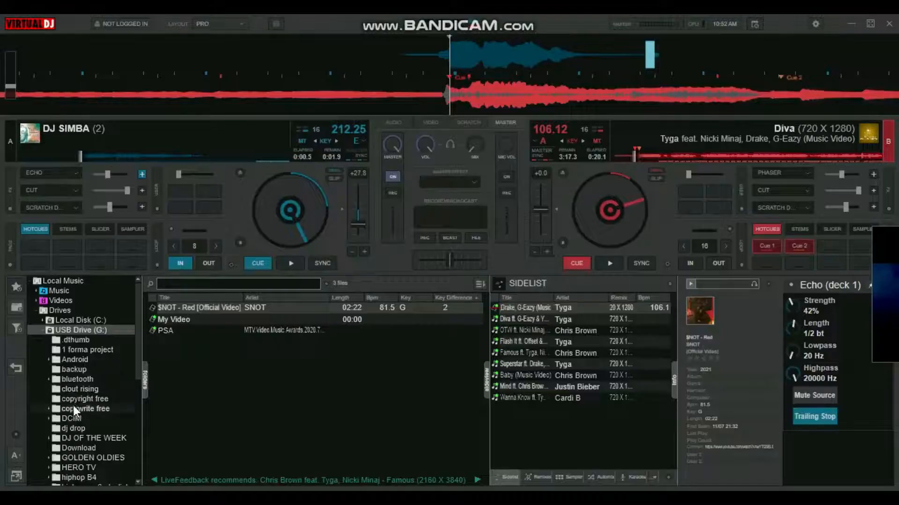
Step: Close VirtualDJ, leaving its taskbar jump-list options showing on the desktop
{"action": "left_click", "coordinate": [74, 429]}
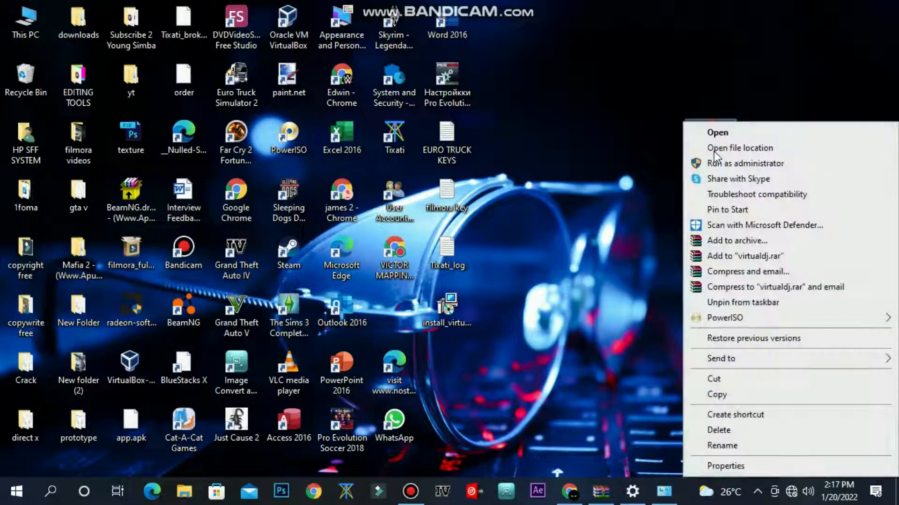
Step: Relaunch VirtualDJ from the taskbar menu and dismiss the Connect sign-in dialog
{"action": "left_click", "coordinate": [717, 133]}
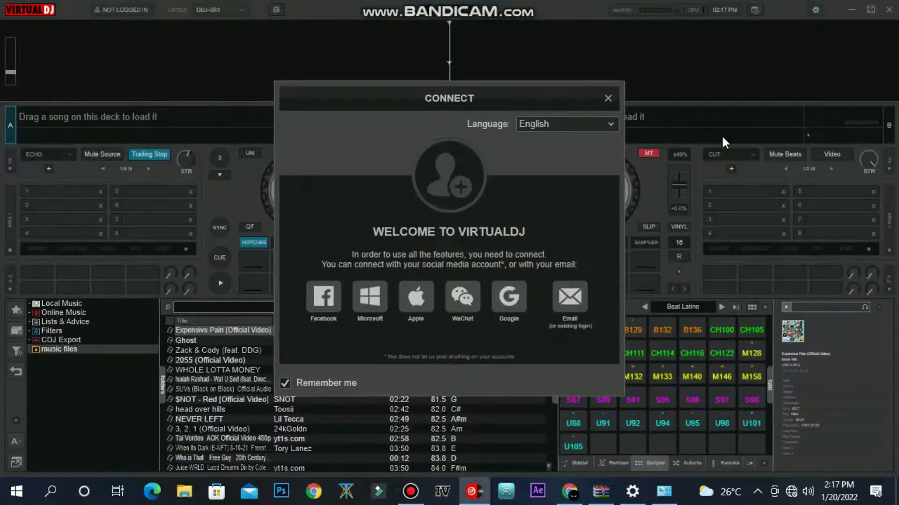
{"action": "left_click", "coordinate": [608, 98]}
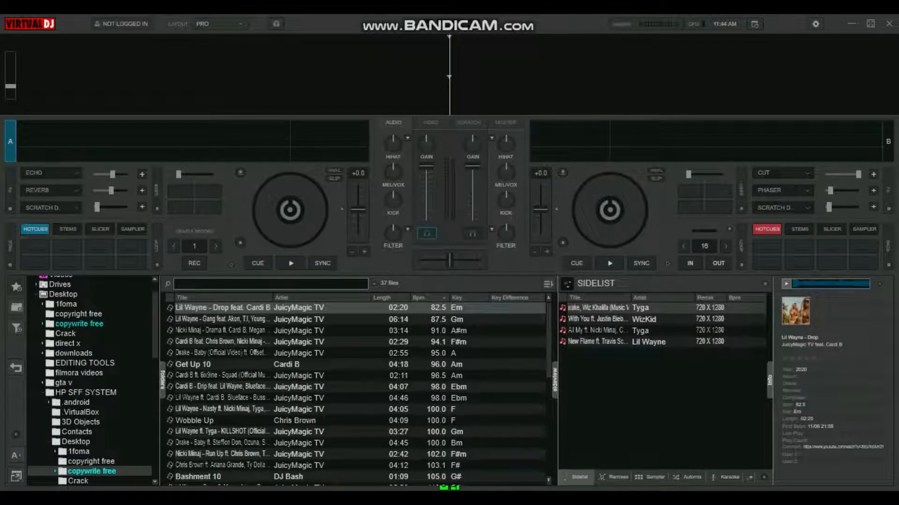
Step: Open Settings and show the Extensions catalogue of downloadable skins
{"action": "left_click", "coordinate": [814, 24]}
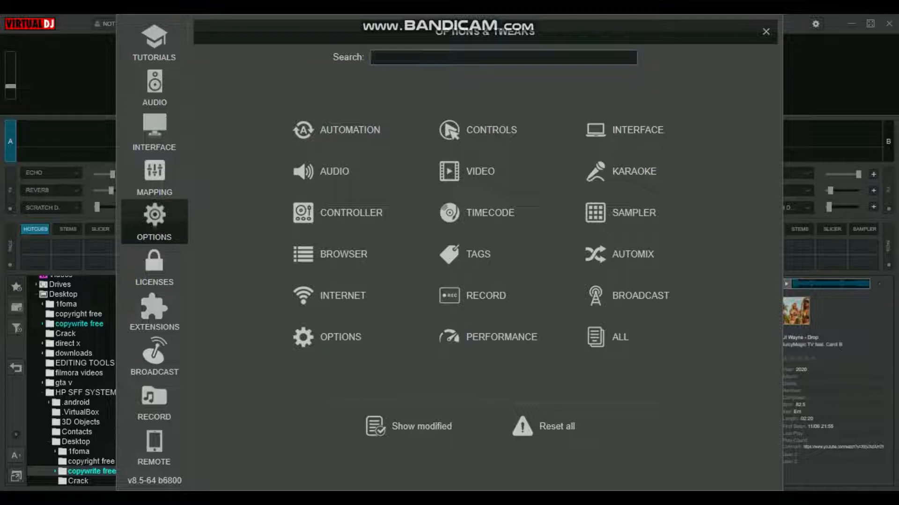
{"action": "left_click", "coordinate": [154, 312]}
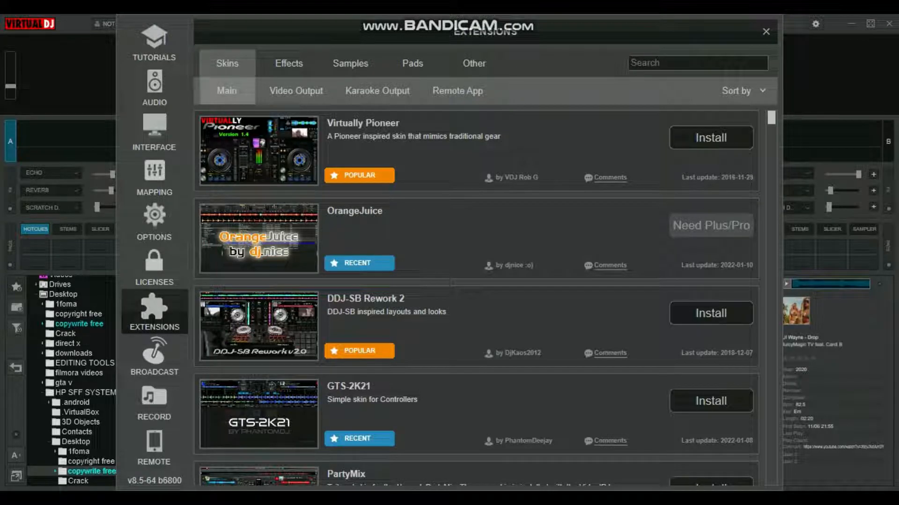
Step: Sort the skins by Newest, install GTS-2K21, and view the Interface skin list
{"action": "scroll", "scroll_direction": "down", "scroll_amount": 3}
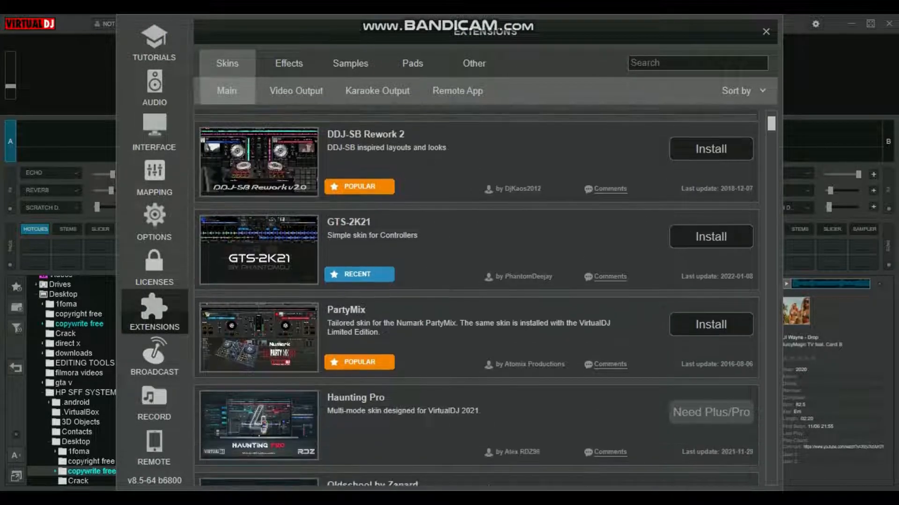
{"action": "scroll", "scroll_direction": "down", "scroll_amount": 3}
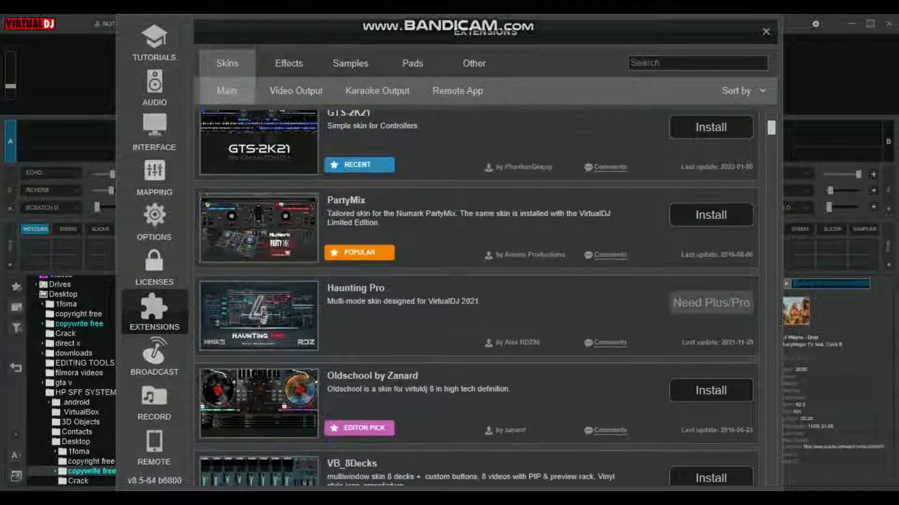
{"action": "left_click", "coordinate": [738, 90]}
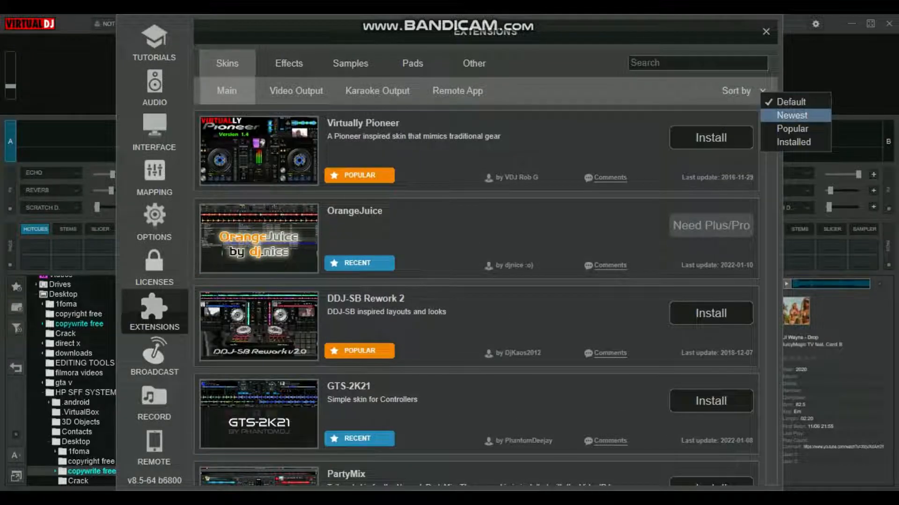
{"action": "left_click", "coordinate": [792, 115]}
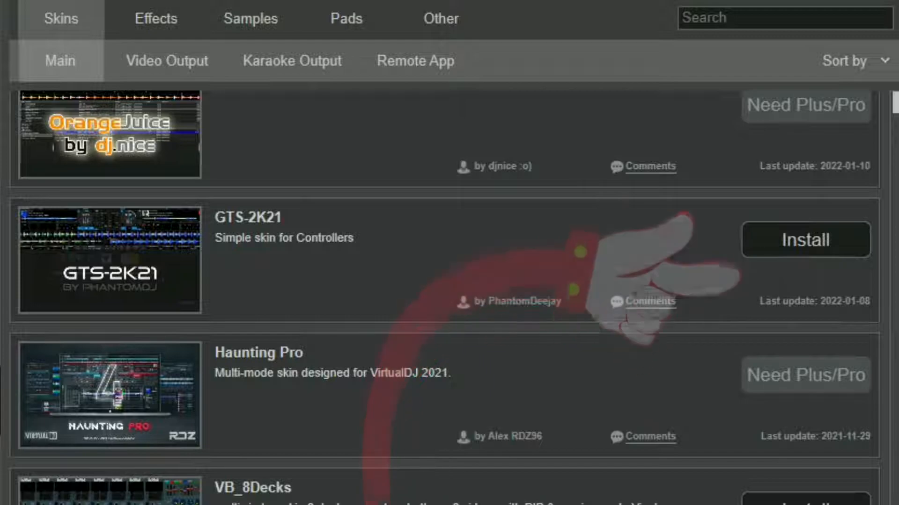
{"action": "left_click", "coordinate": [805, 240]}
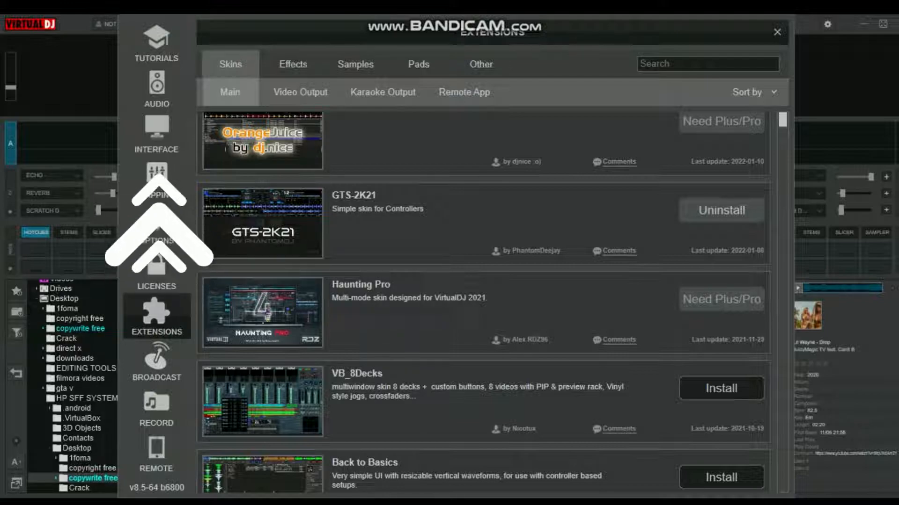
{"action": "left_click", "coordinate": [156, 135]}
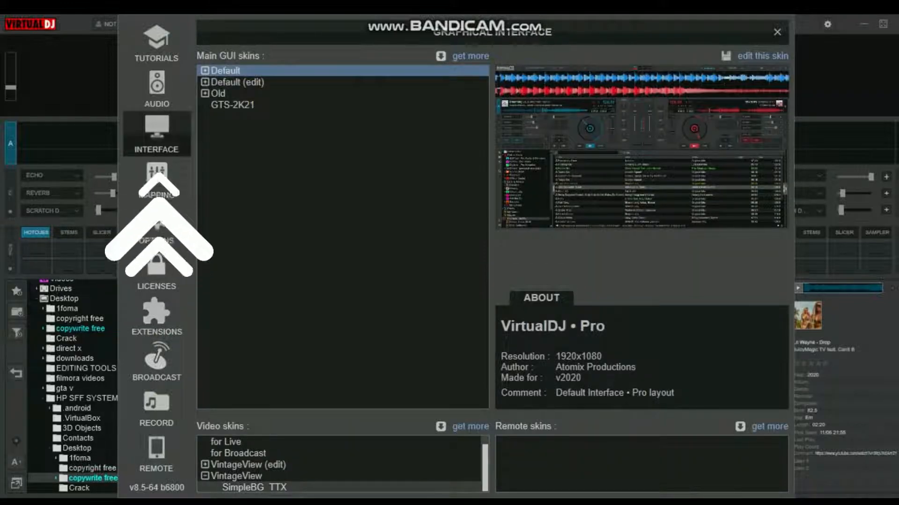
Step: Preview GTS-2K21 under Main GUI skins and apply it as the main skin
{"action": "left_click", "coordinate": [233, 104]}
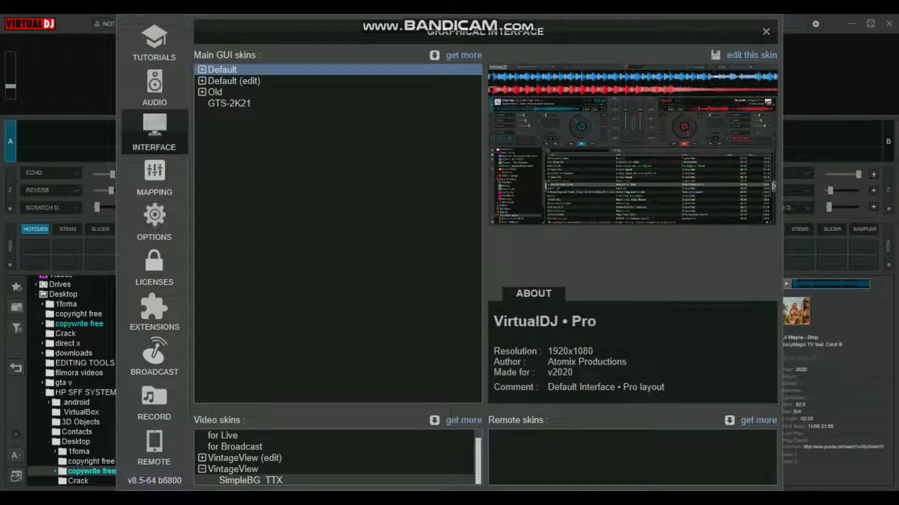
{"action": "left_click", "coordinate": [230, 104]}
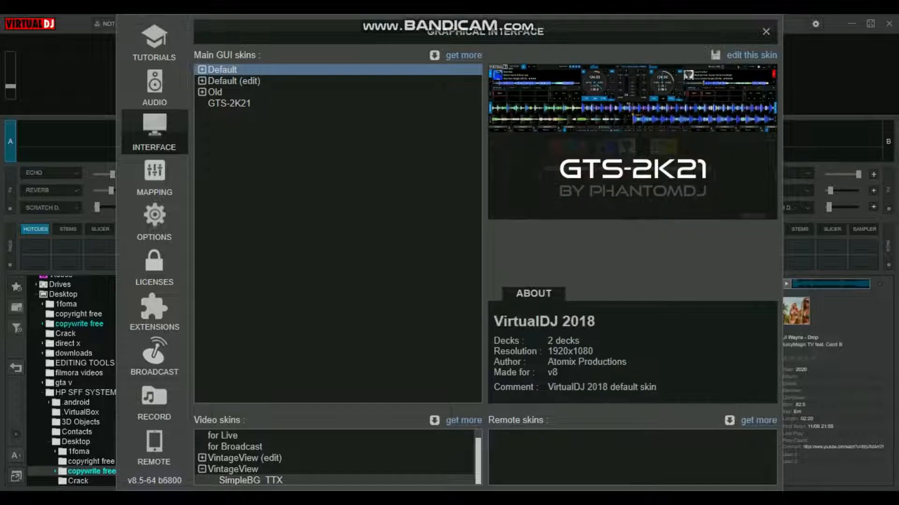
{"action": "left_click", "coordinate": [229, 103]}
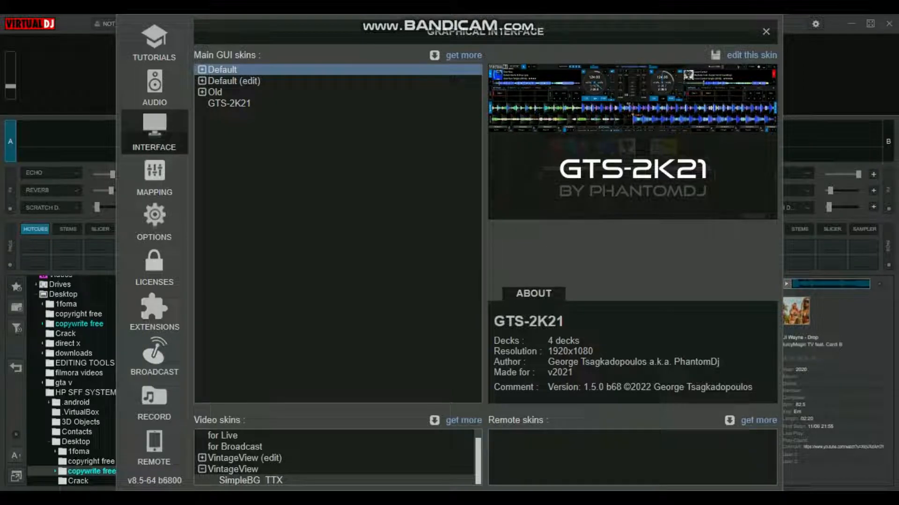
{"action": "left_click", "coordinate": [229, 103]}
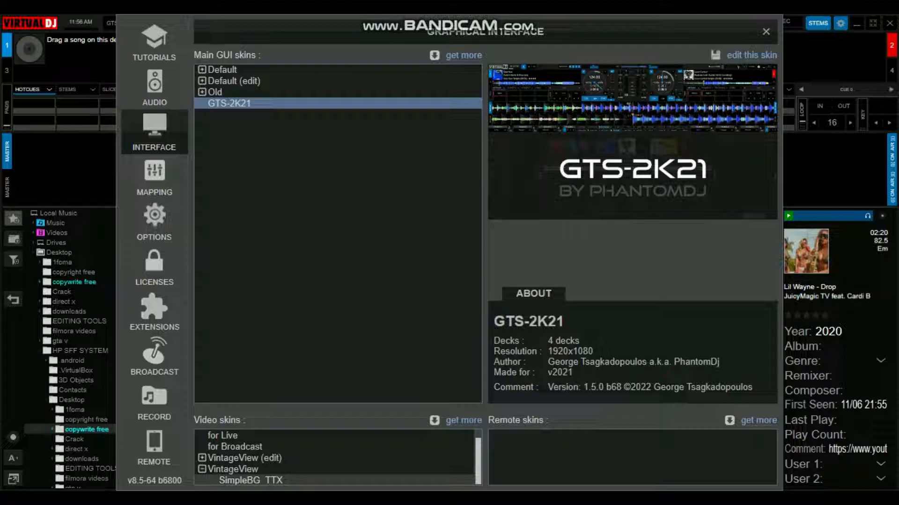
Step: Close Settings and load Drake - Baby (Official Video) onto deck 1
{"action": "left_click", "coordinate": [764, 31]}
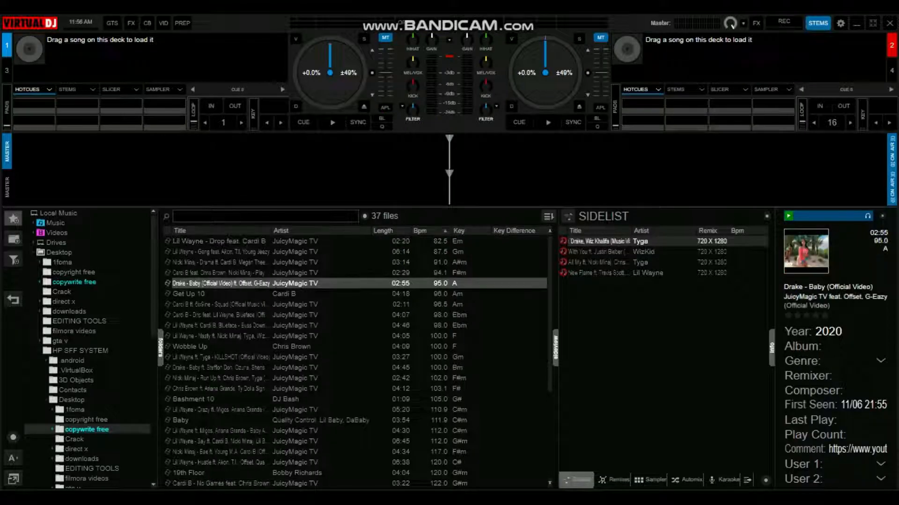
{"action": "double_click", "coordinate": [220, 283]}
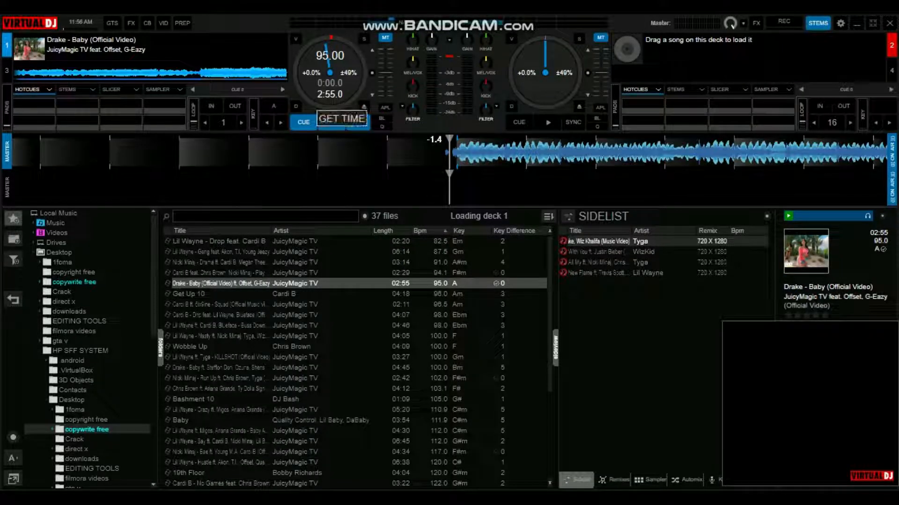